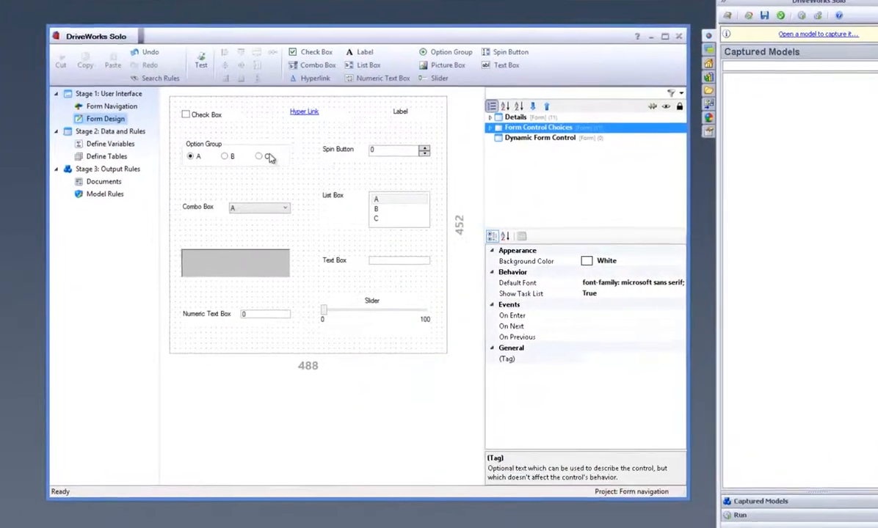
Test-run the form, trying a choice, typing 'ddsfbg' in the Text Box and moving the slider
left_click(213, 144)
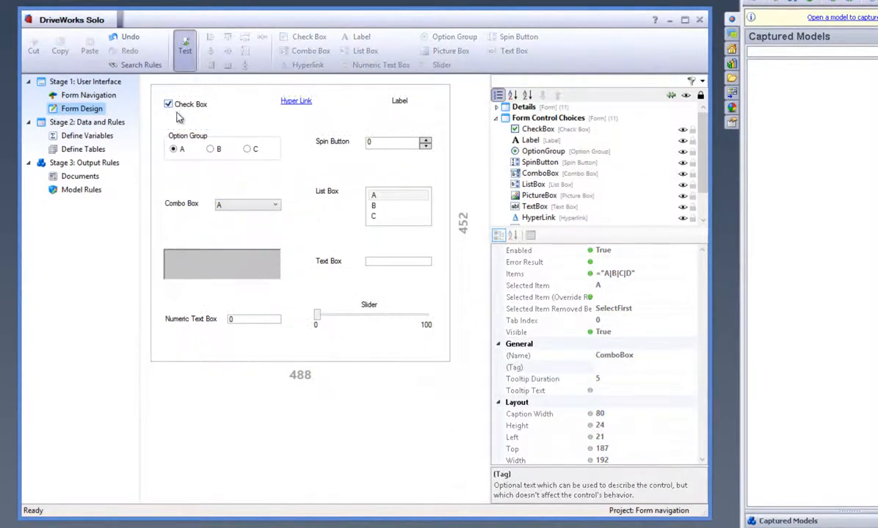
left_click(247, 149)
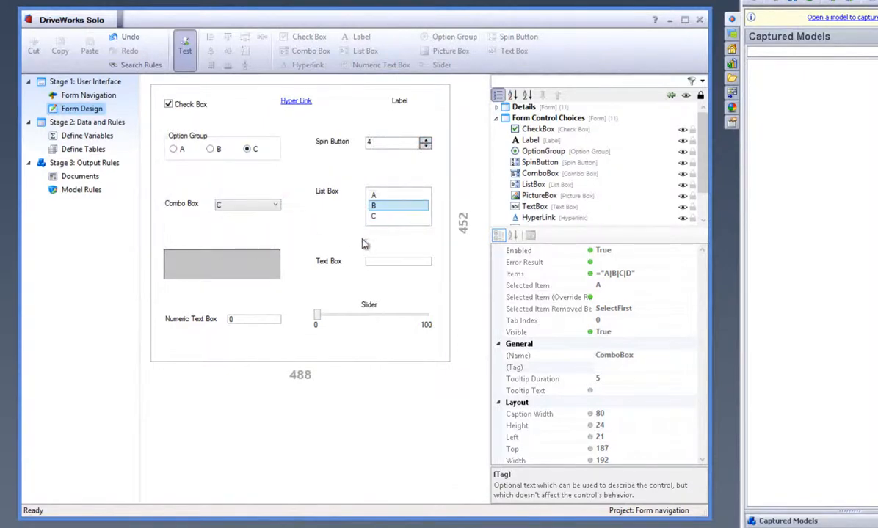
left_click(398, 261)
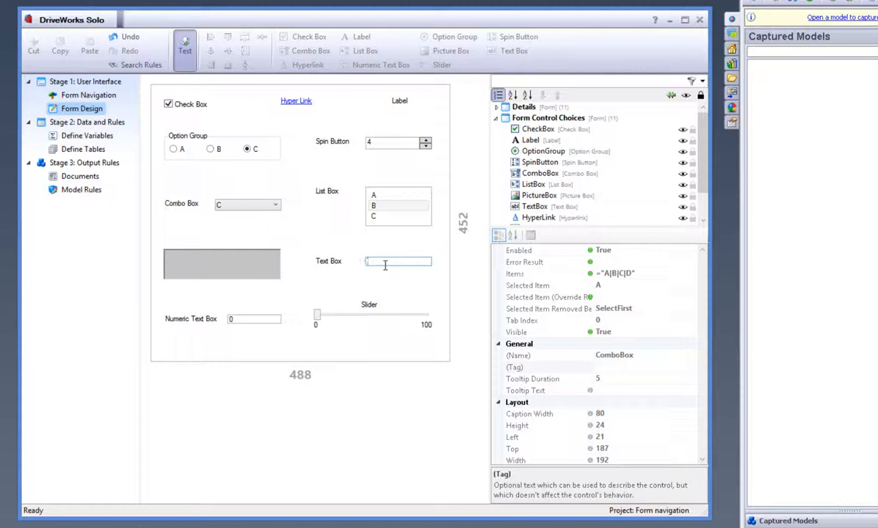
type("ddsfbg")
left_click(254, 318)
type("254")
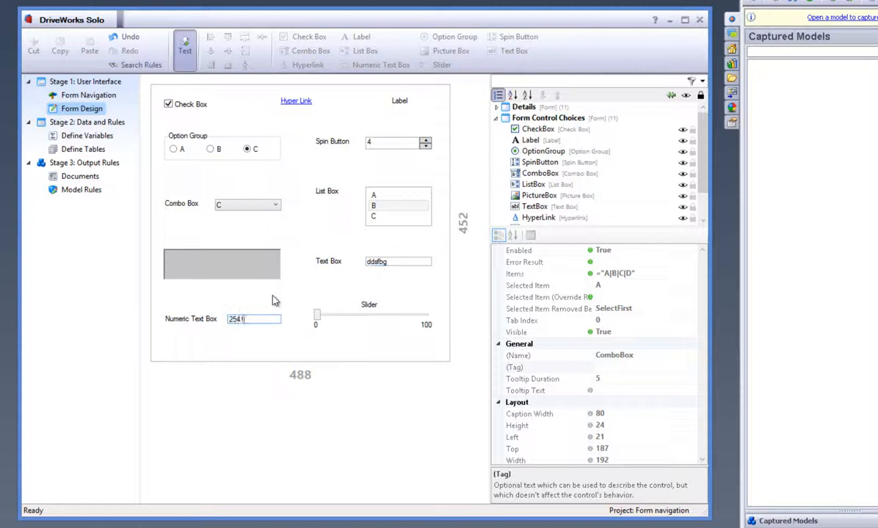
left_click_drag(317, 315, 378, 319)
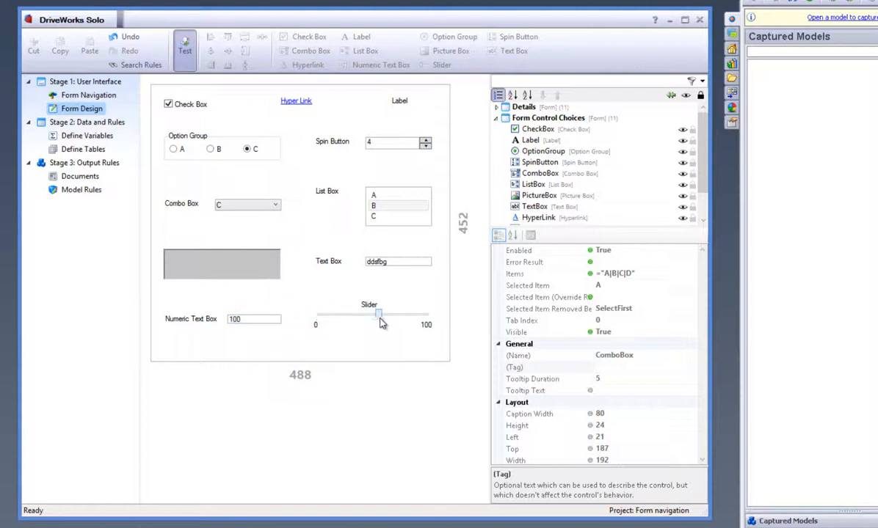
left_click_drag(378, 316, 357, 316)
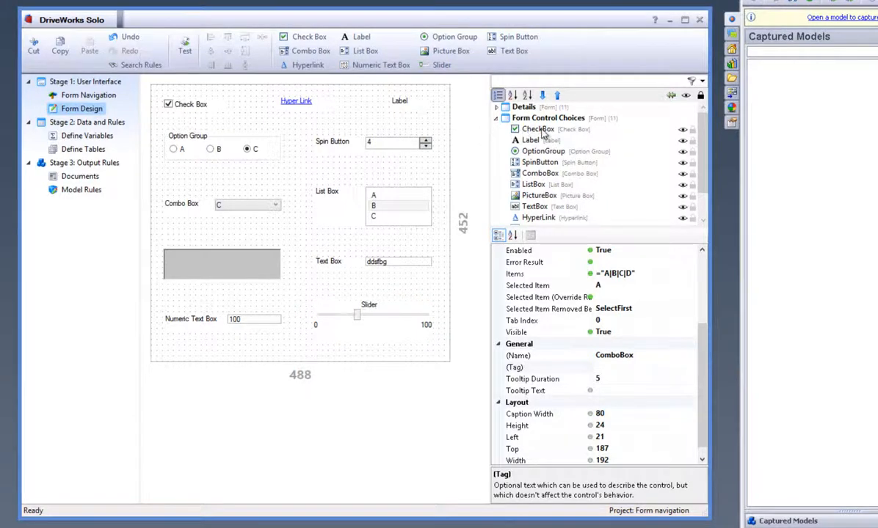
Select the Spin Button control and scroll down through its properties
left_click(540, 161)
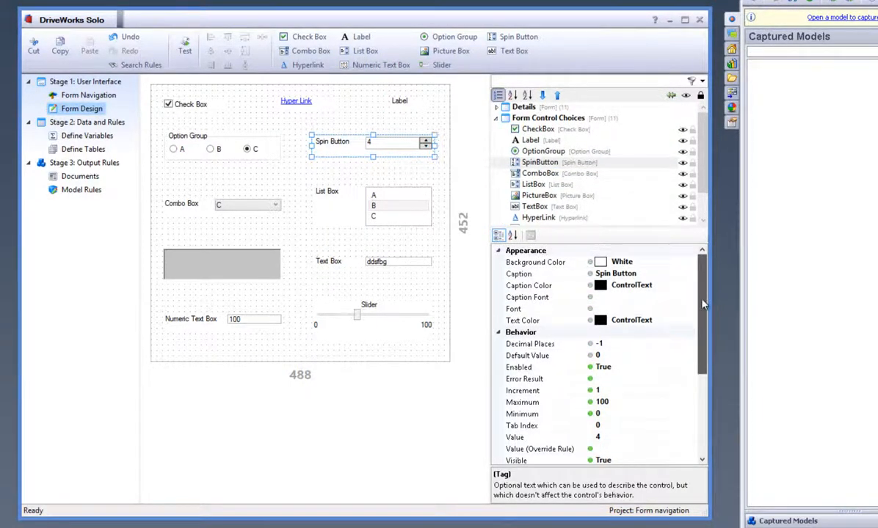
scroll("down", 3)
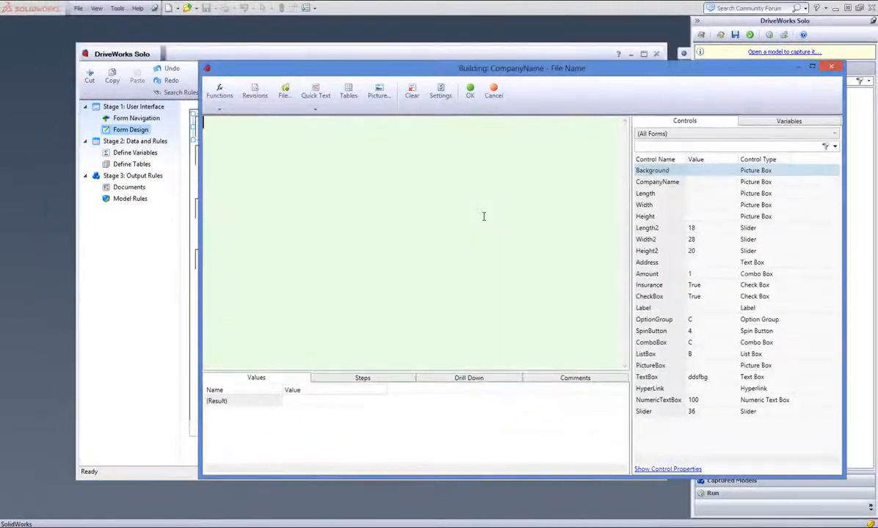
Set the CompanyName picture's File Name rule to the company name banner image
left_click(379, 90)
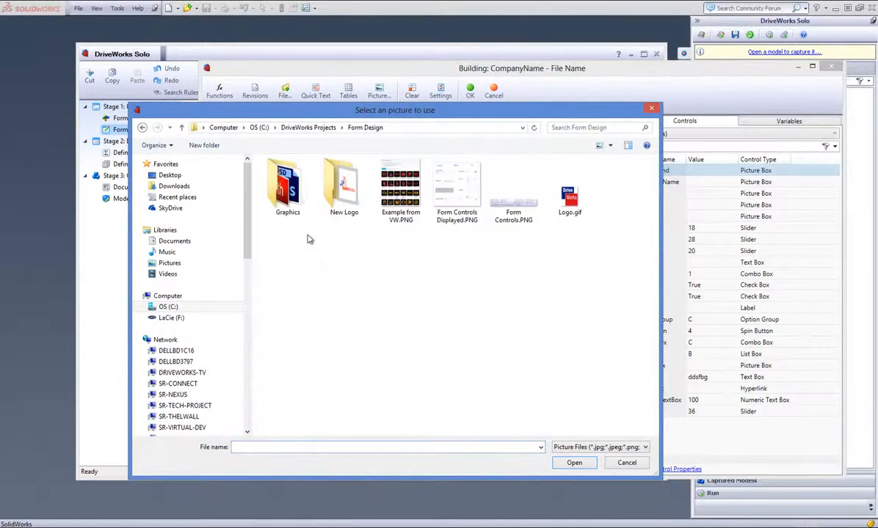
left_click(573, 463)
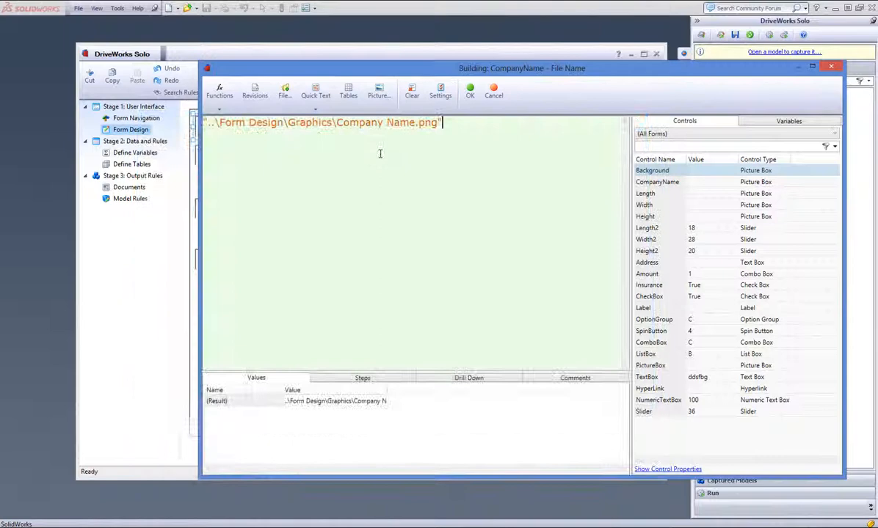
left_click(470, 89)
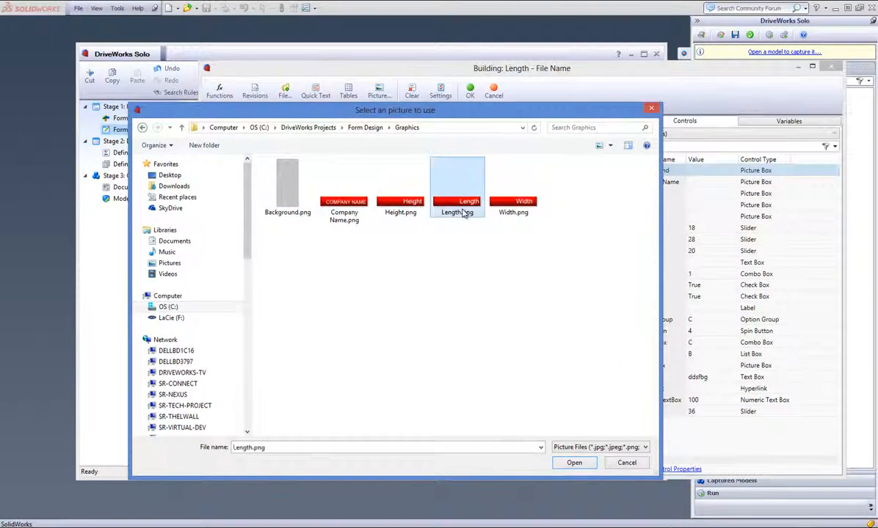
Pick the Length banner image and browse the Content folder for the Background picture
left_click(574, 462)
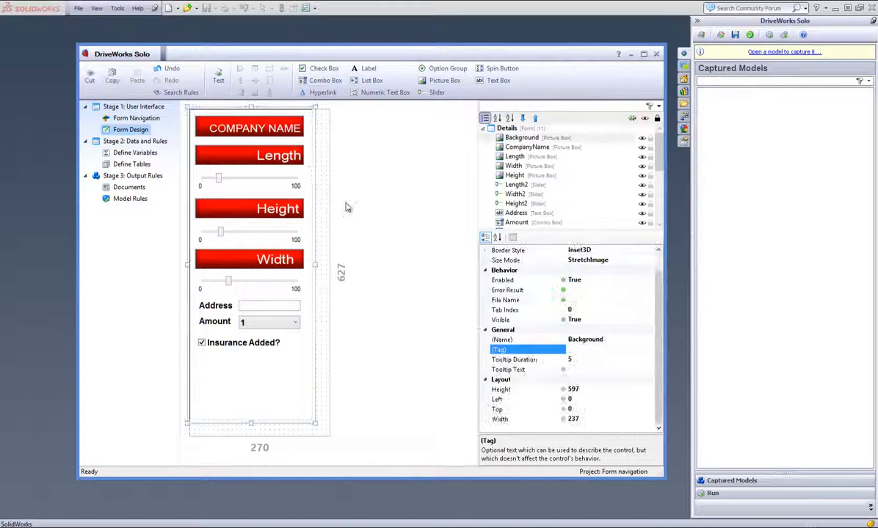
left_click(505, 299)
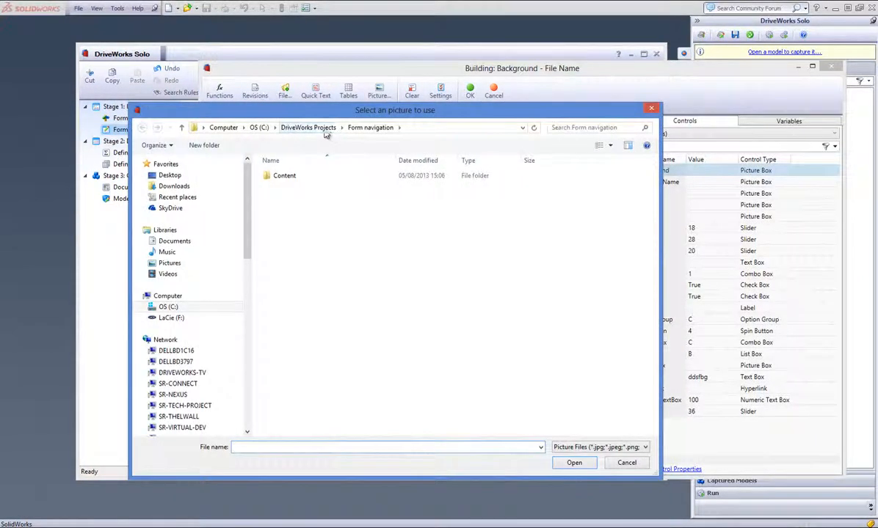
double_click(284, 175)
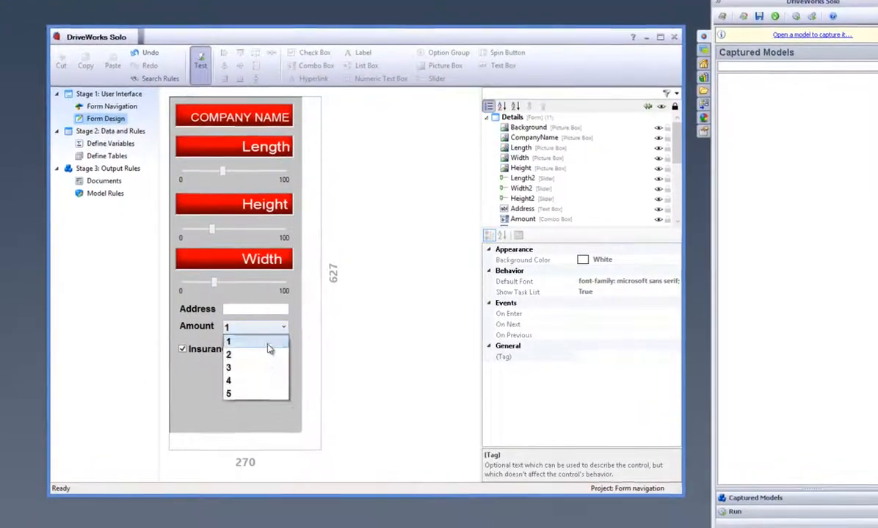
Choose 3 in the Amount combo box during the test run
left_click(229, 367)
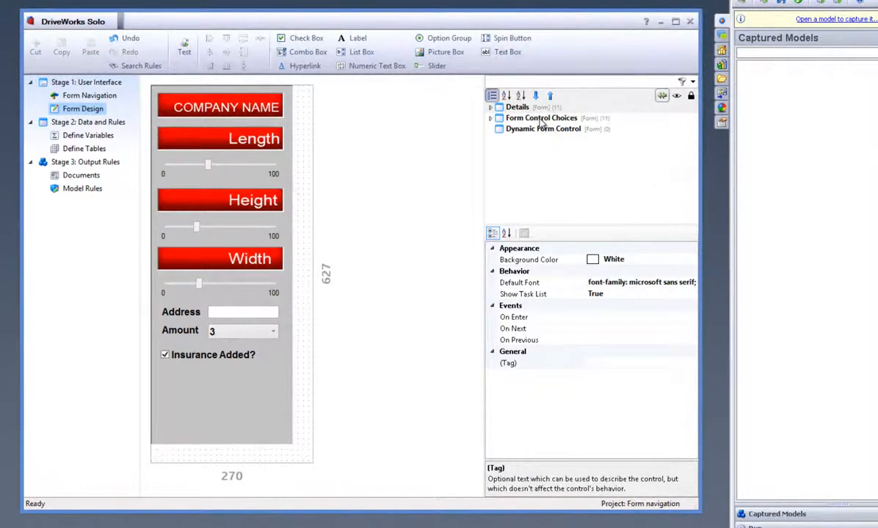
Add a combo box named Material at the top of the Dynamic Form Control form
left_click(545, 128)
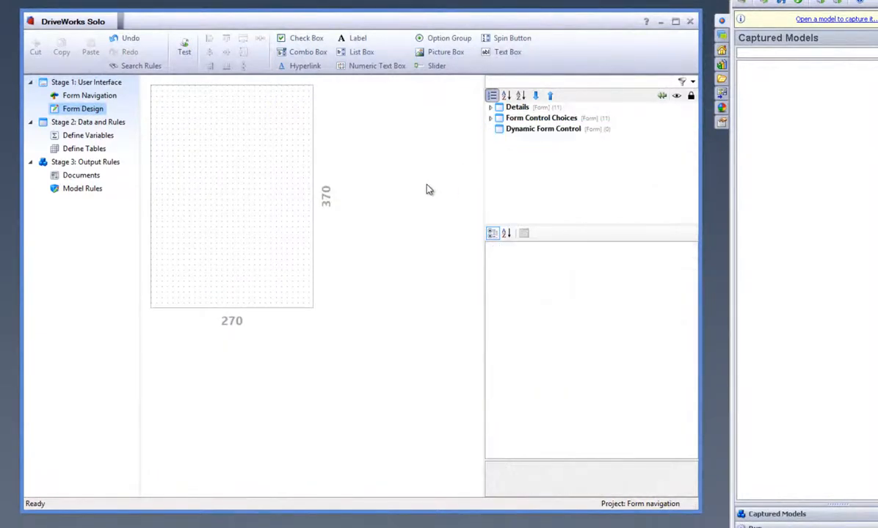
mouse_move(328, 94)
type("Mater")
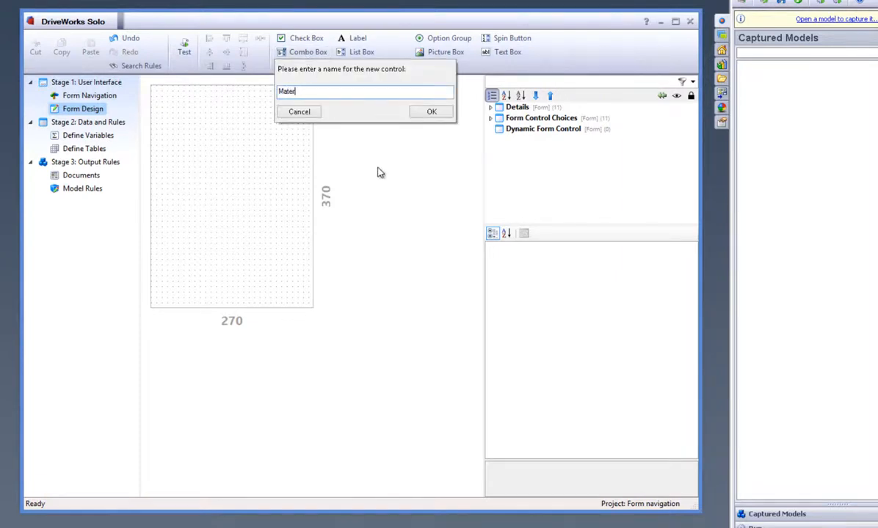
type("ial")
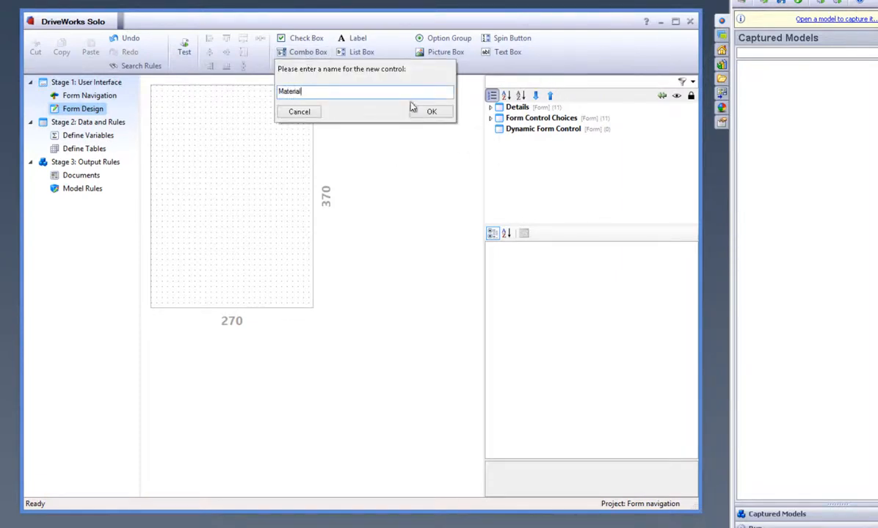
left_click(433, 110)
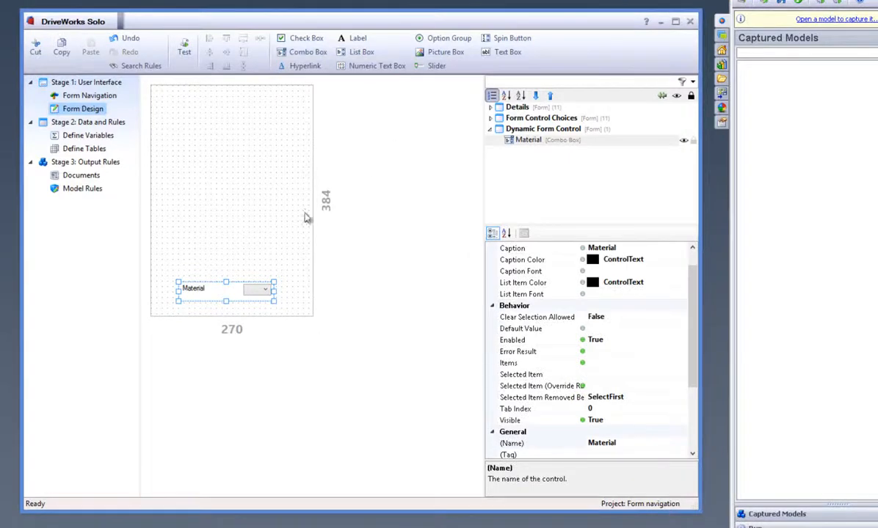
left_click_drag(226, 288, 218, 107)
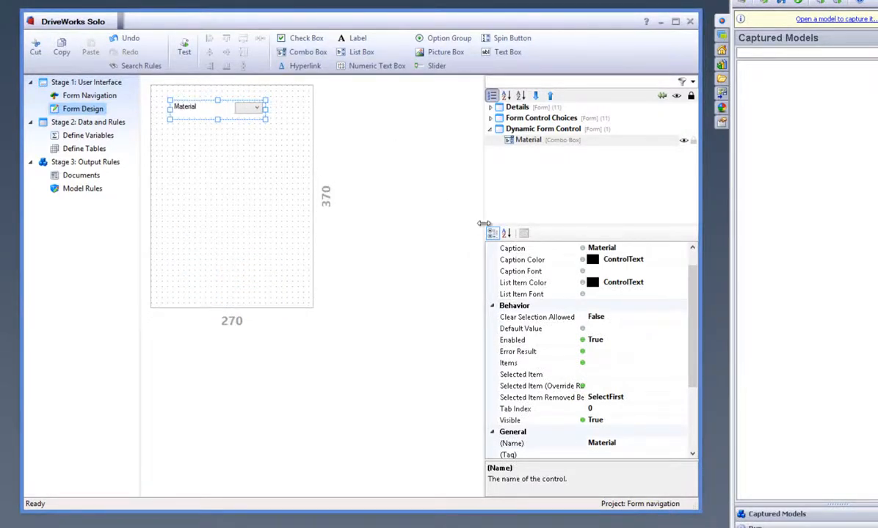
Fill the Material combo's Items with Maple, Oak, Pine, Beech and Mahogany
left_click(508, 363)
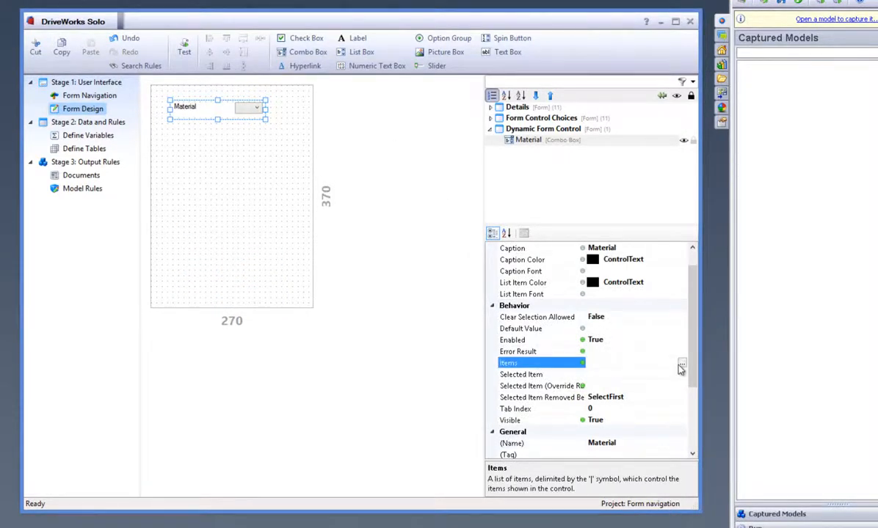
left_click(681, 364)
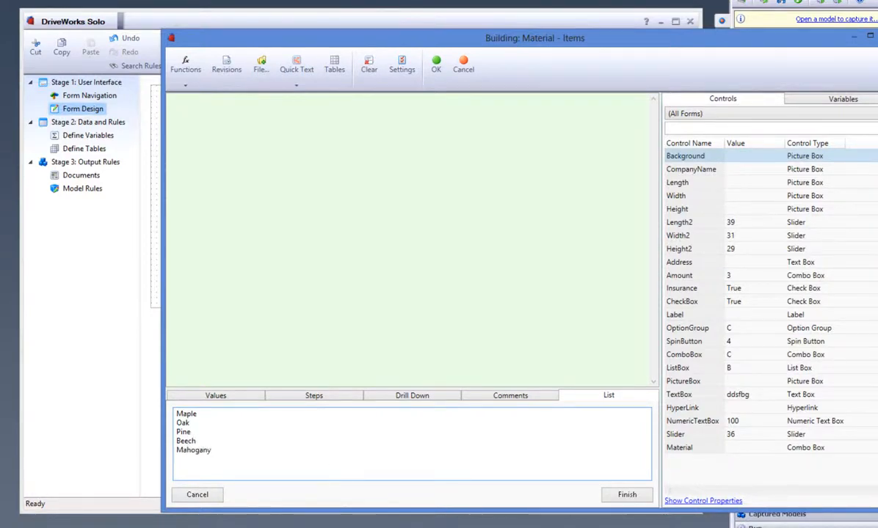
left_click(626, 495)
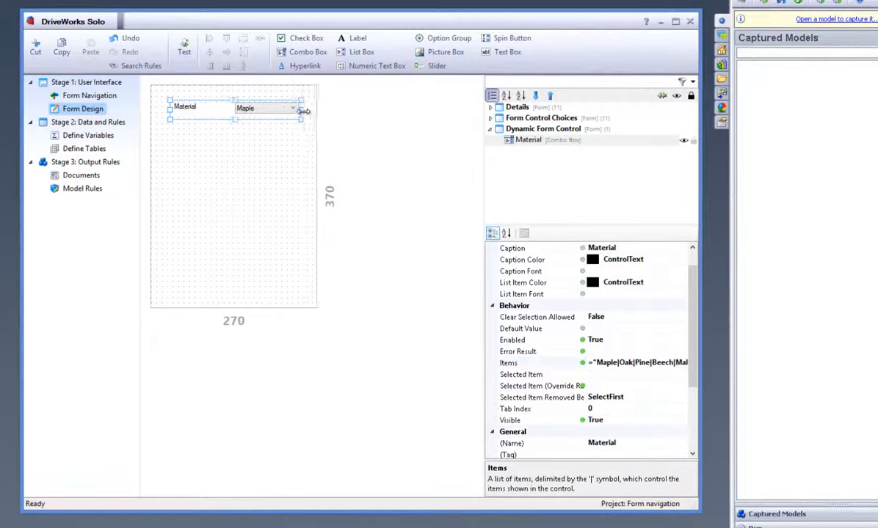
left_click(187, 42)
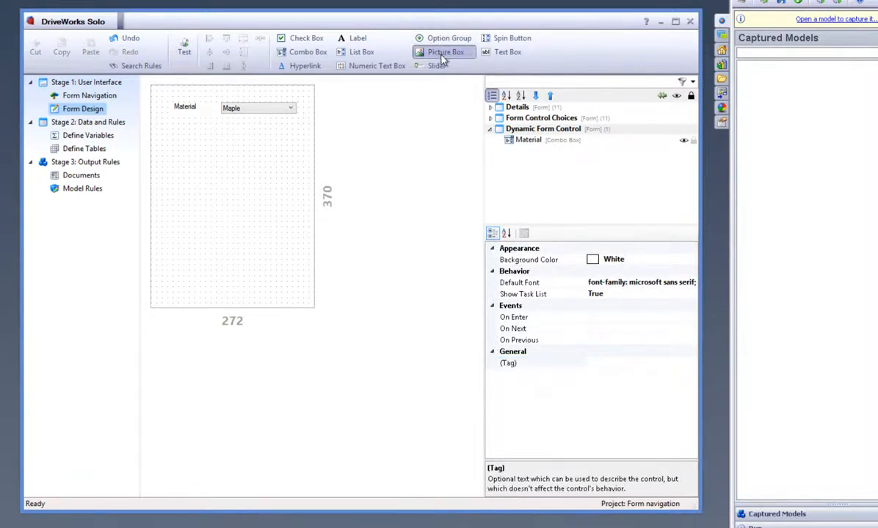
Add a picture box named MaterialPicture and enlarge it below the Material combo
left_click(442, 52)
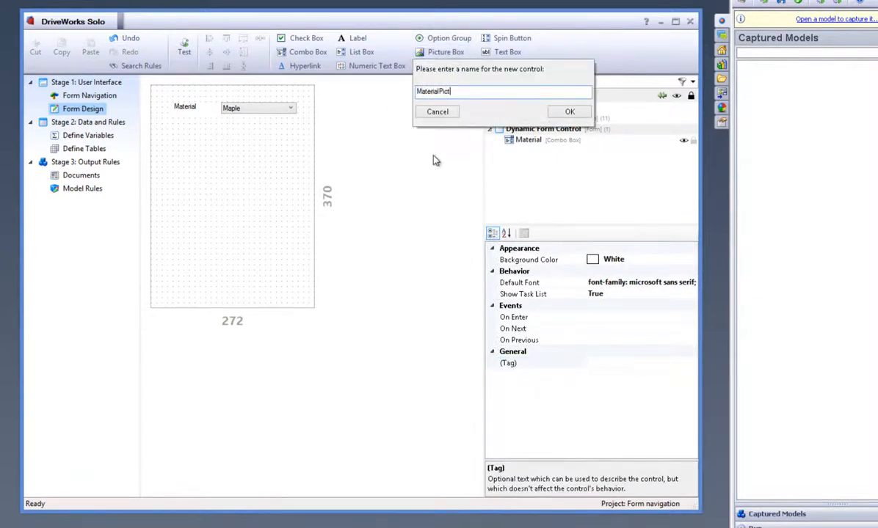
left_click(569, 111)
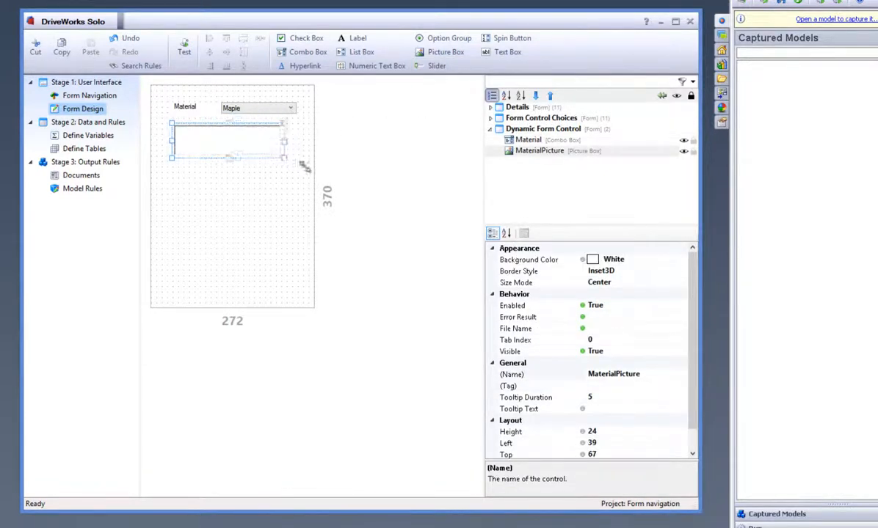
left_click_drag(284, 155, 299, 204)
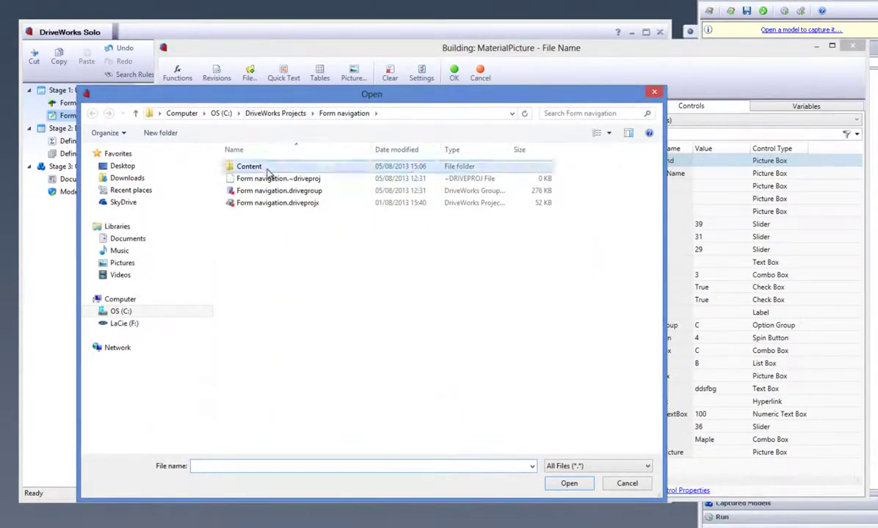
Set the File Name rule to Content\Beech.bmp, replacing Beech with MaterialReturn
left_click(569, 483)
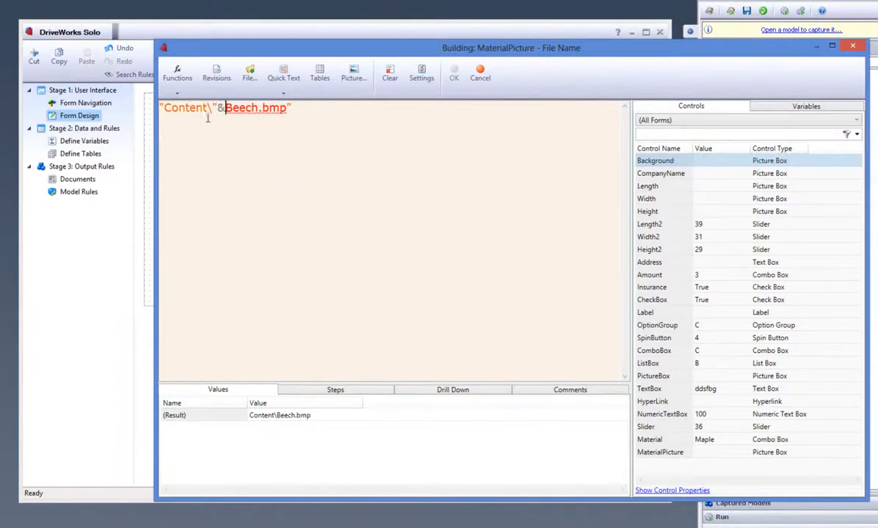
double_click(241, 108)
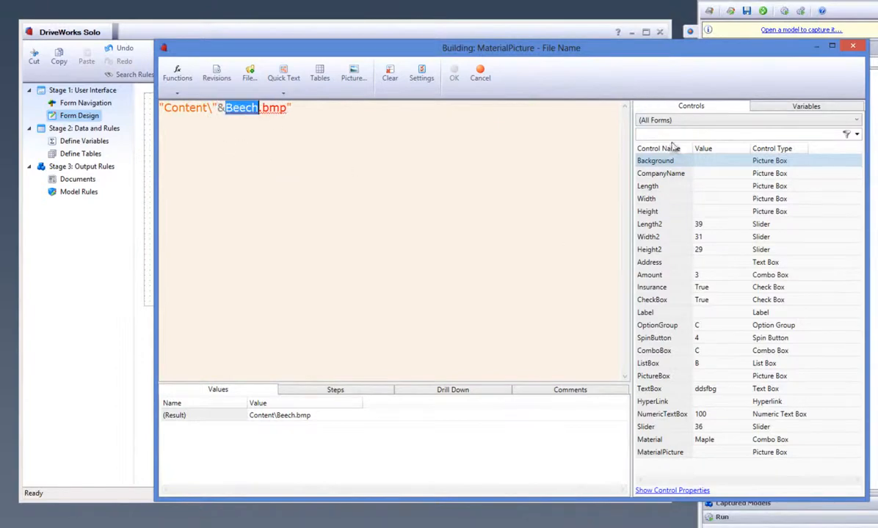
type("mater")
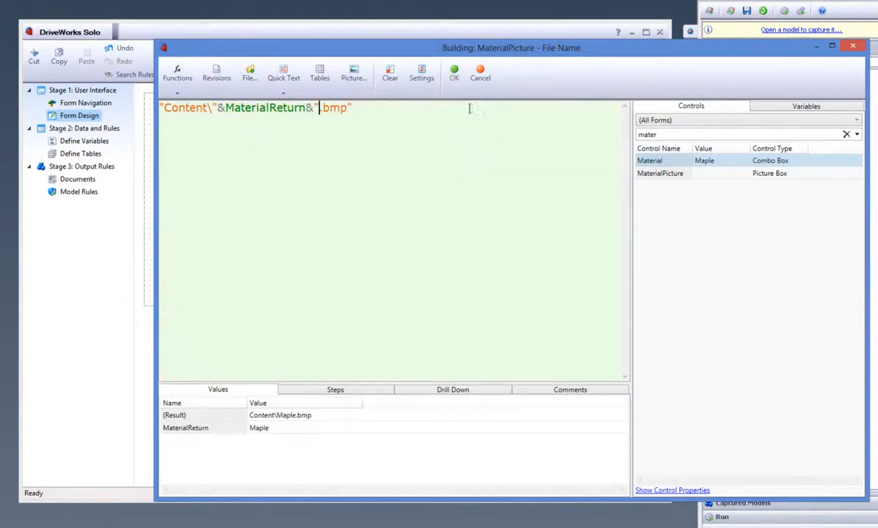
left_click(453, 70)
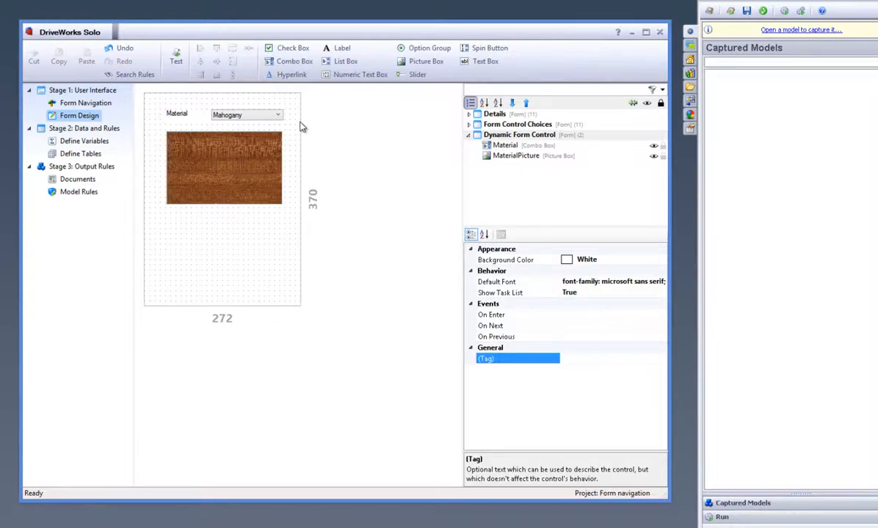
Add a Warranty label asking about a 1 year warranty, then test with Maple
left_click(338, 47)
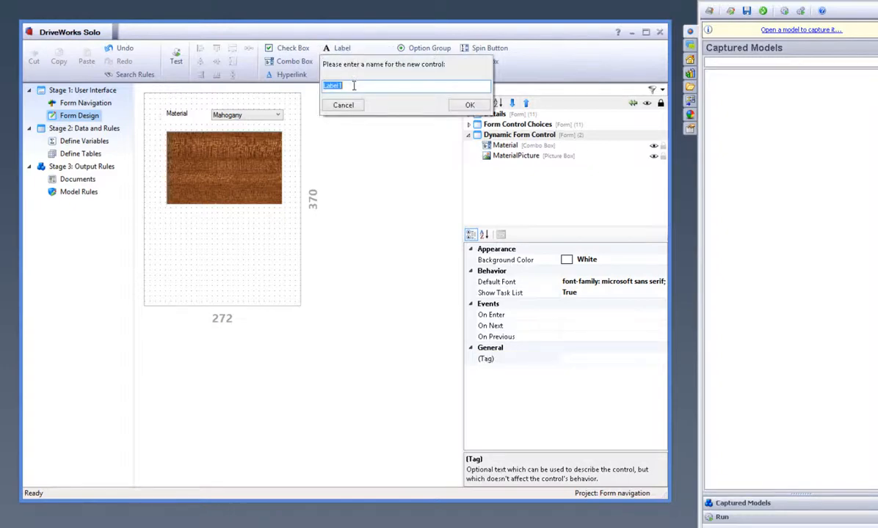
type("Warranty")
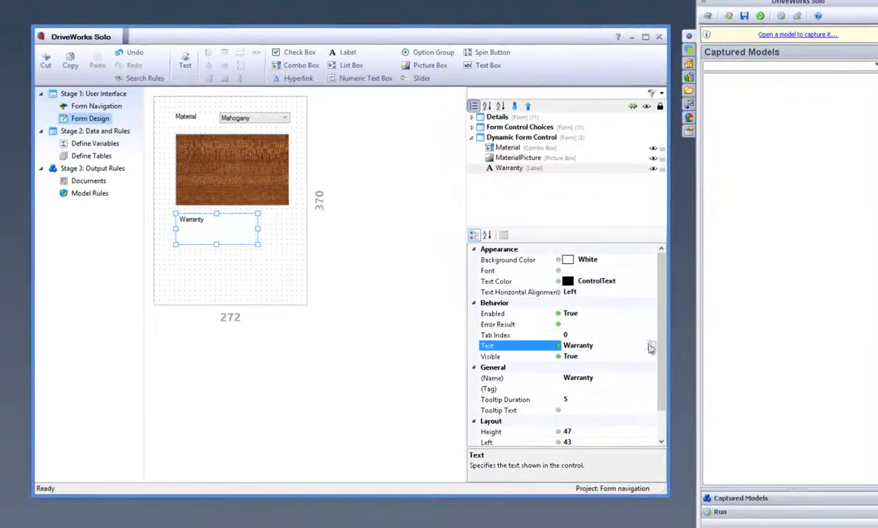
left_click(649, 346)
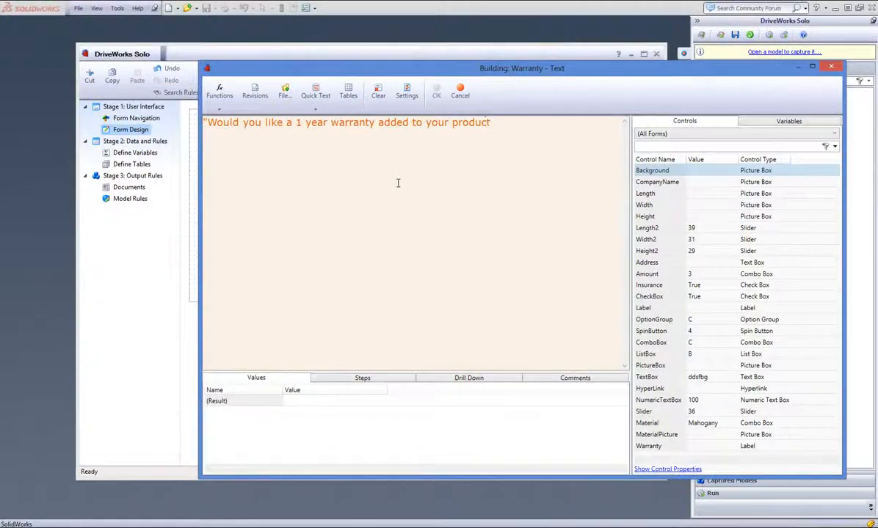
left_click(436, 90)
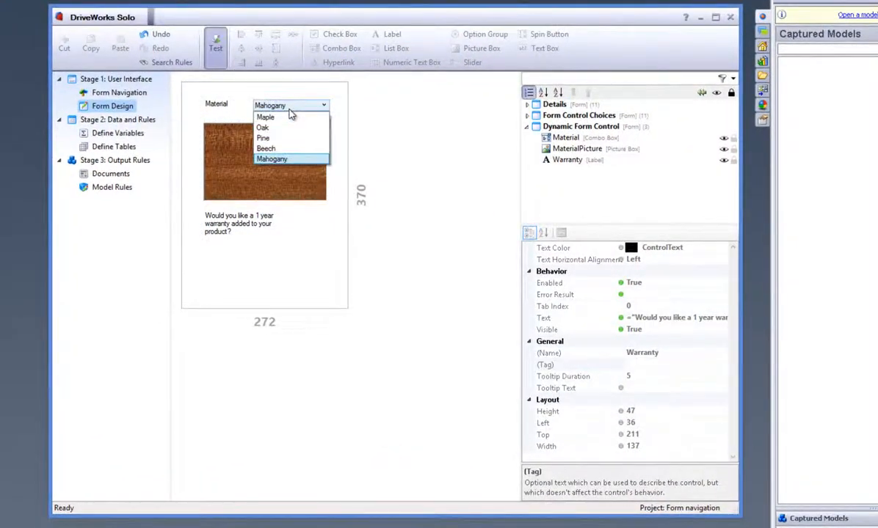
left_click(265, 117)
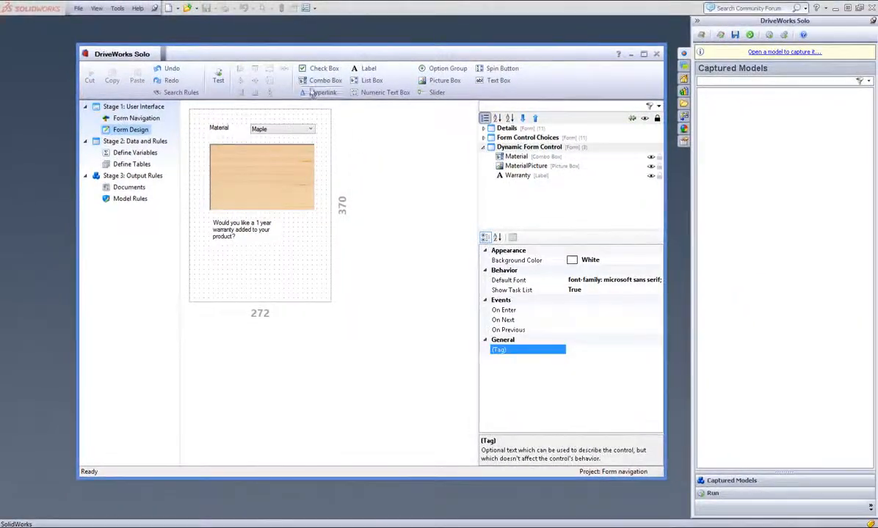
Add a check box named Check and browse for its Content\Yes.png tick picture
left_click(309, 68)
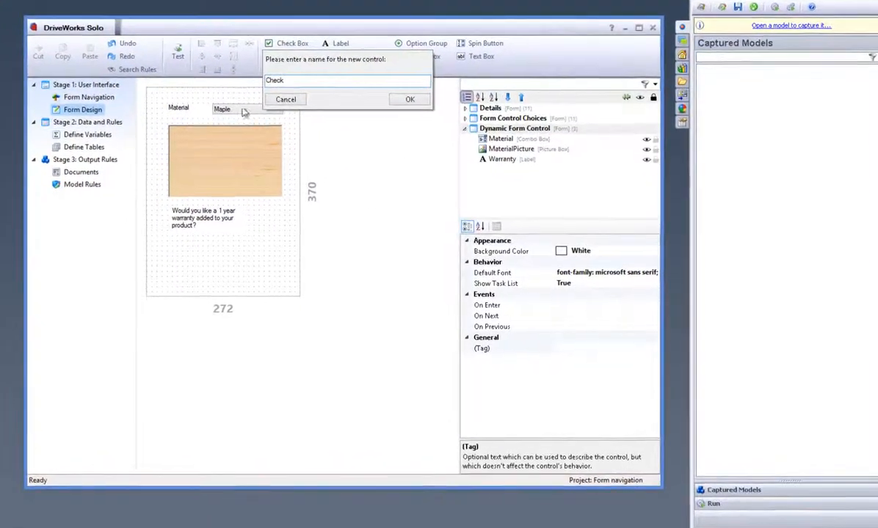
left_click(408, 100)
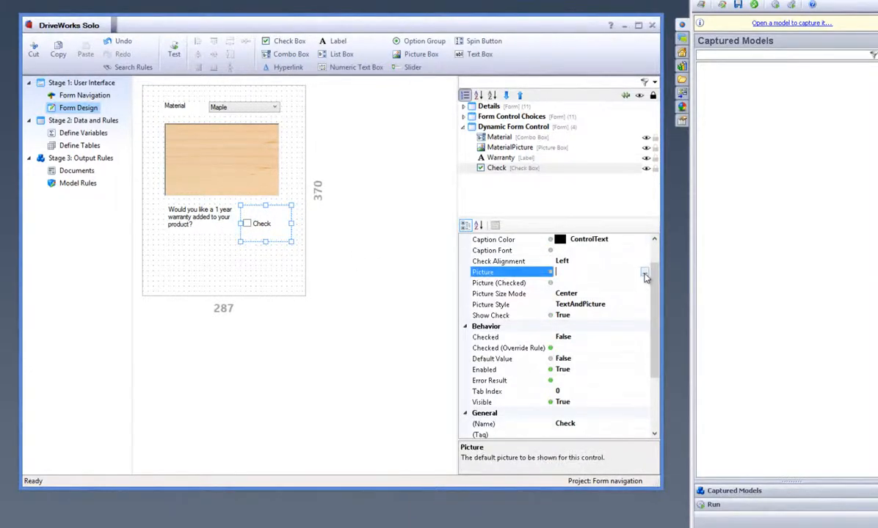
left_click(645, 272)
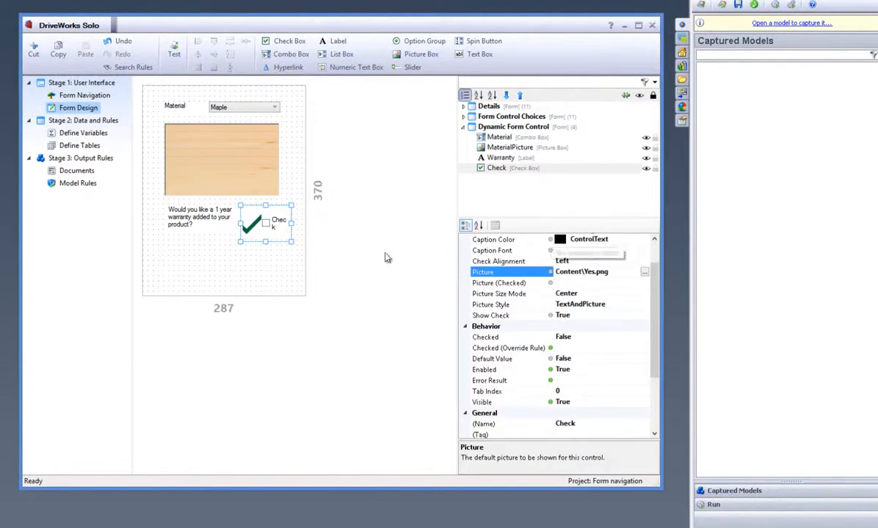
left_click(644, 272)
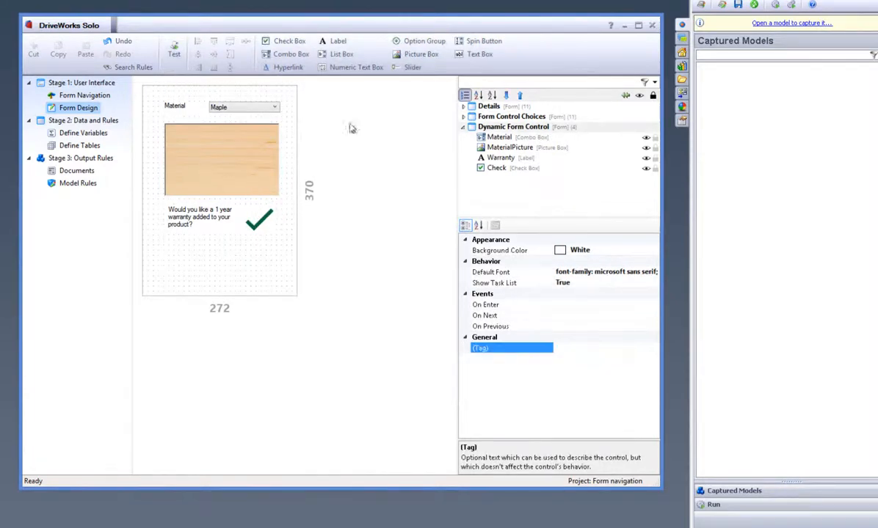
Add BottomLabel with an IF(CheckReturn=FALSE) italic text rule bolding 'remove' or 'add'
left_click(337, 40)
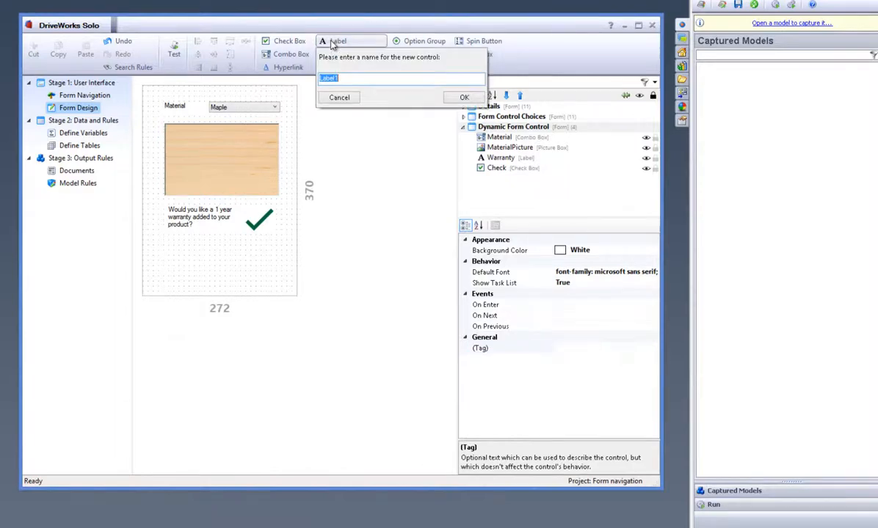
type("BottomLabel")
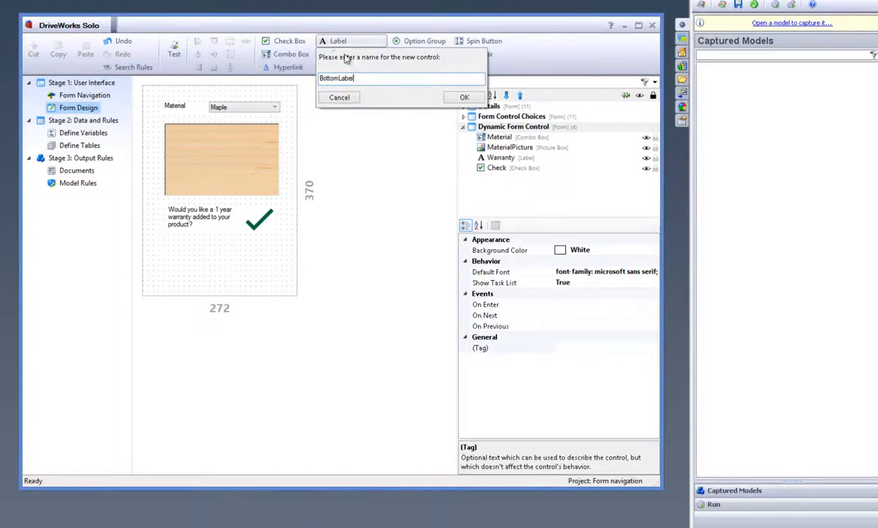
left_click(464, 97)
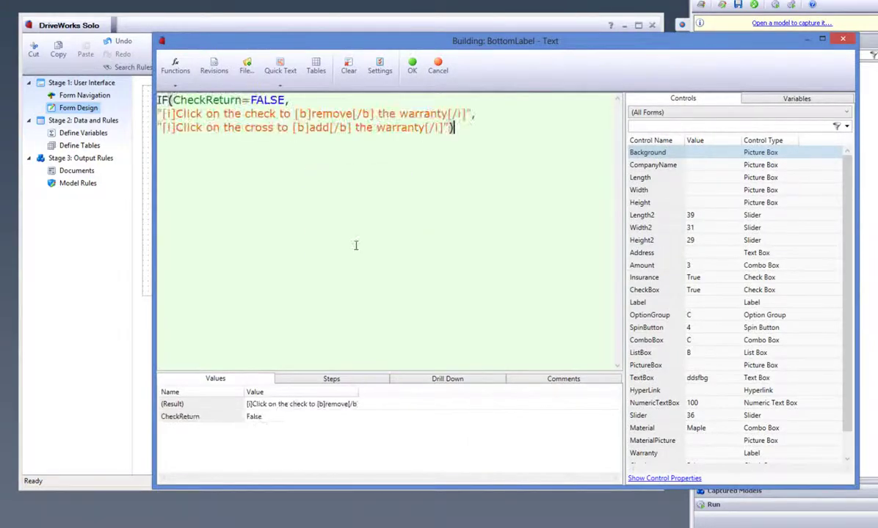
mouse_move(374, 189)
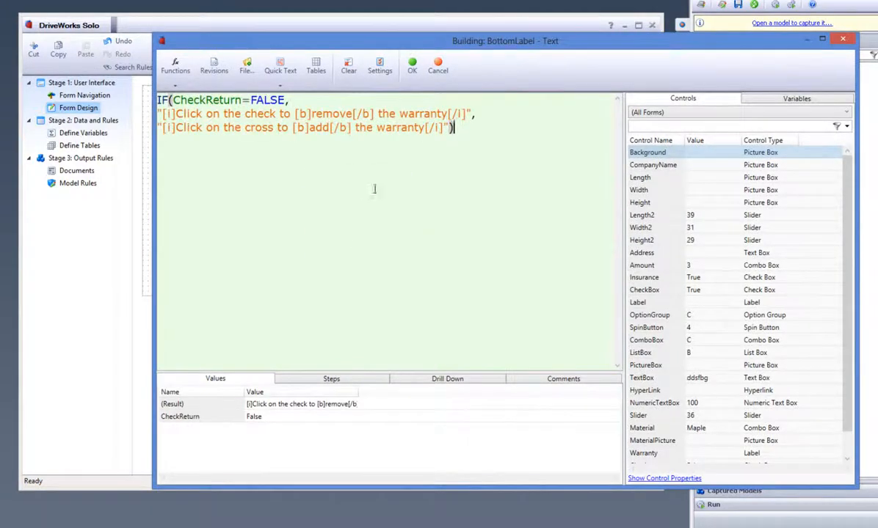
mouse_move(382, 167)
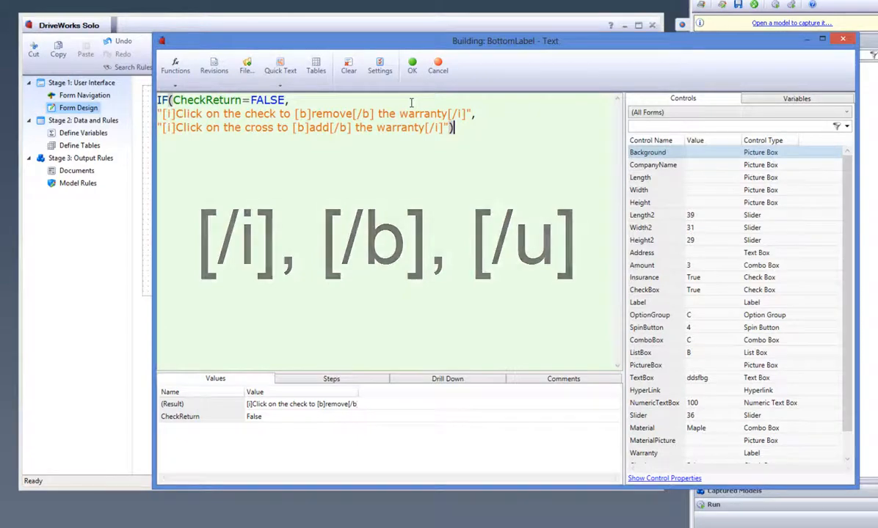
left_click(412, 65)
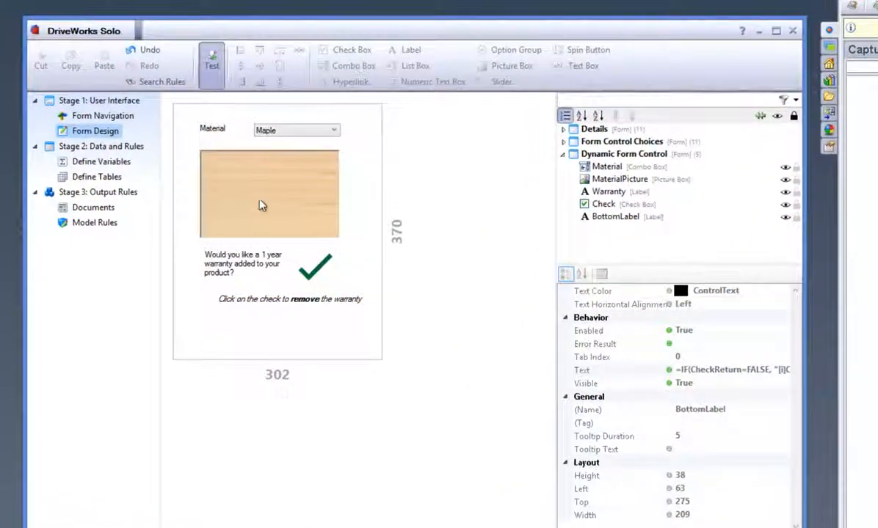
left_click(316, 266)
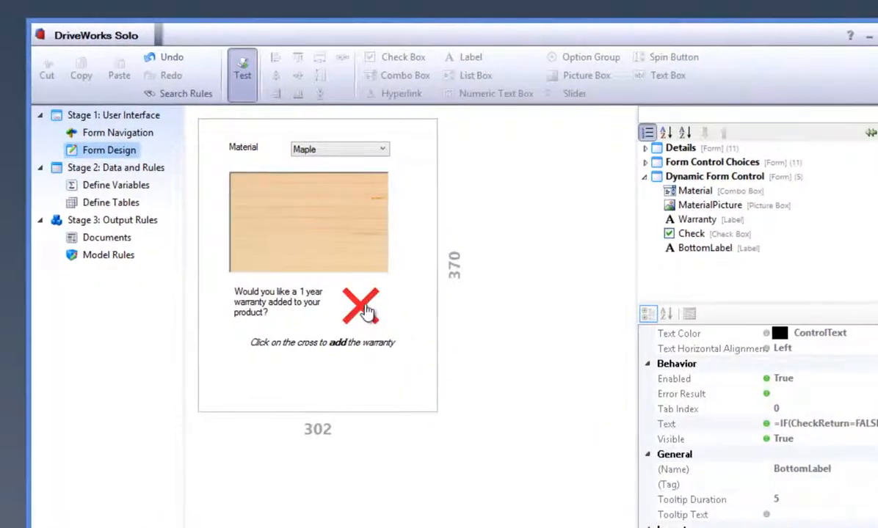
left_click(360, 306)
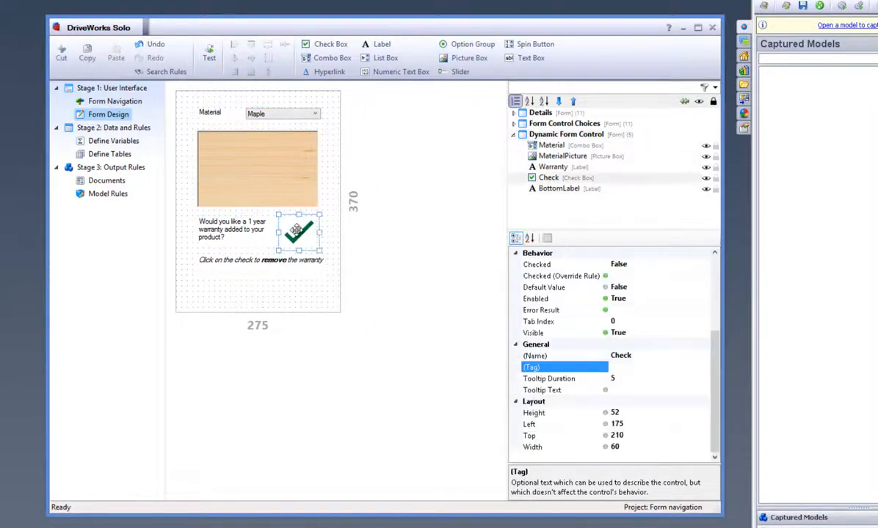
Test-run the form and pick Oak as the Material to show the oak wood picture
left_click(209, 55)
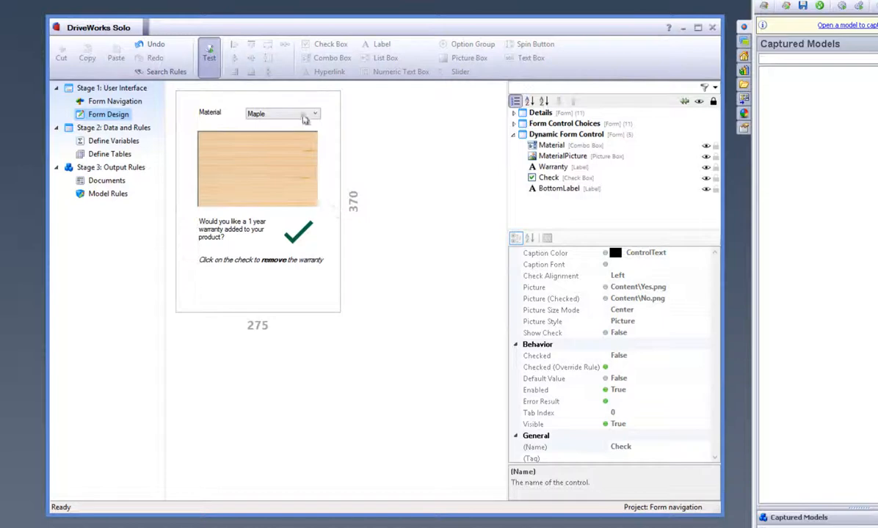
left_click(305, 113)
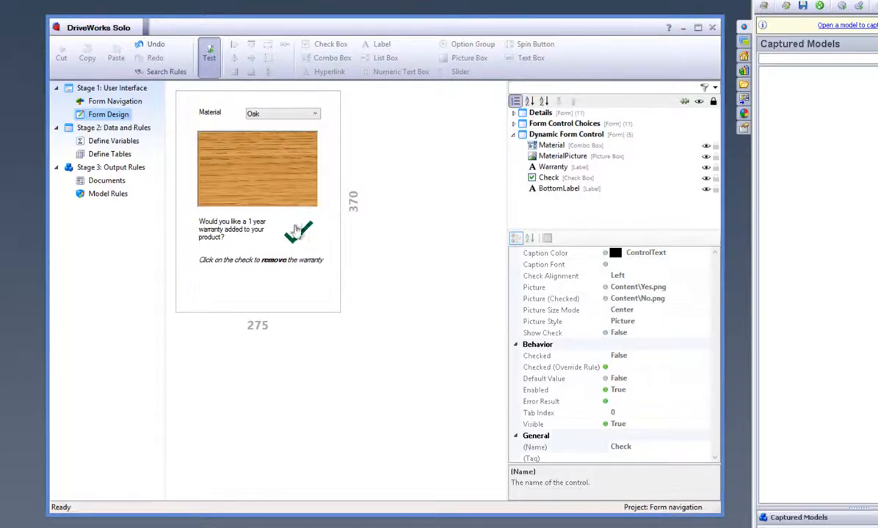